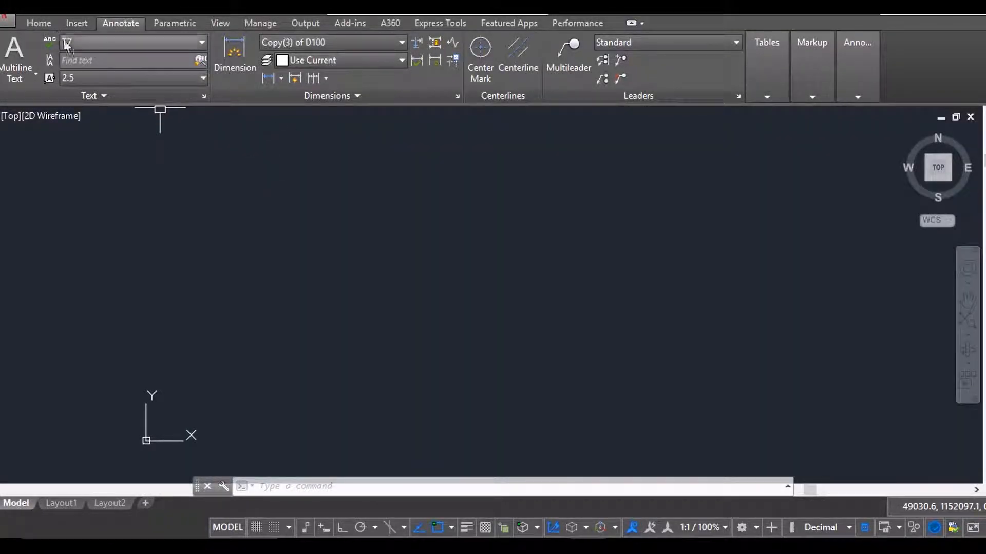
# Step: Bring up the Text Style dialog from the Annotate ribbon's text panel
pyautogui.click(38, 24)
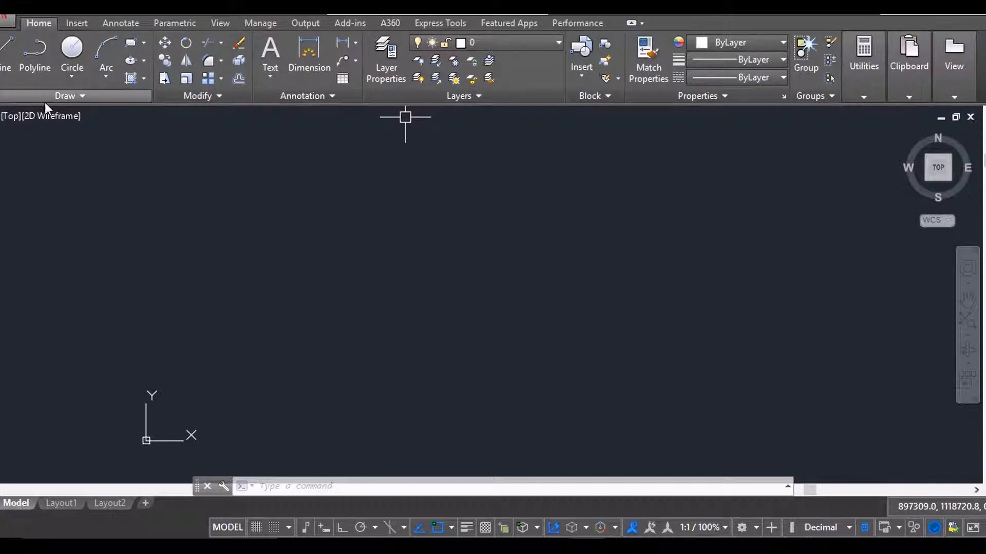
pyautogui.moveTo(277, 122)
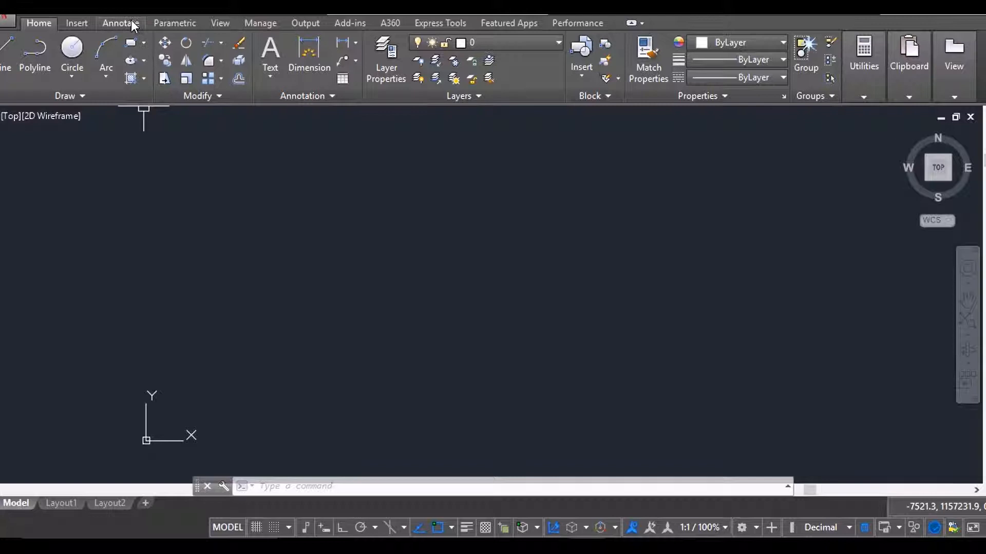
pyautogui.click(120, 23)
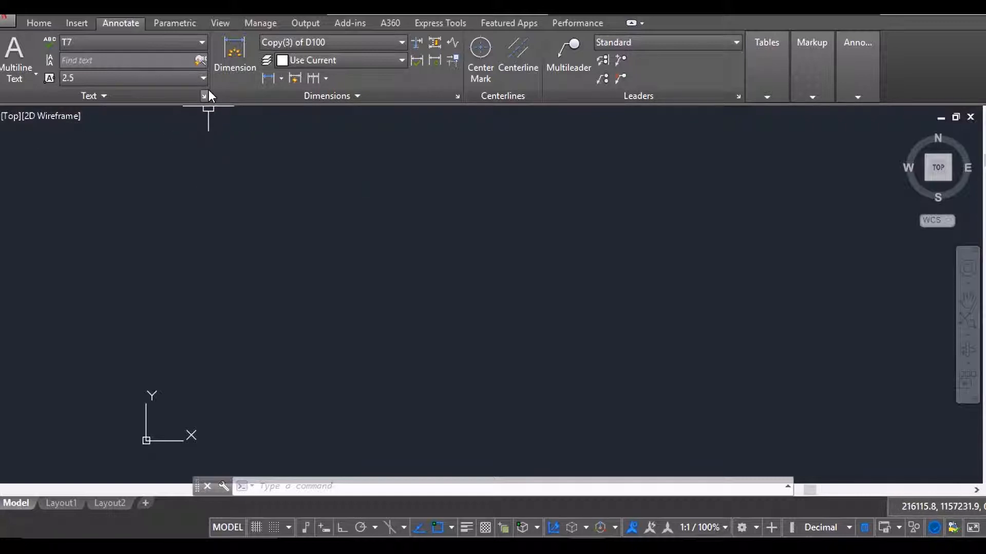
pyautogui.click(205, 96)
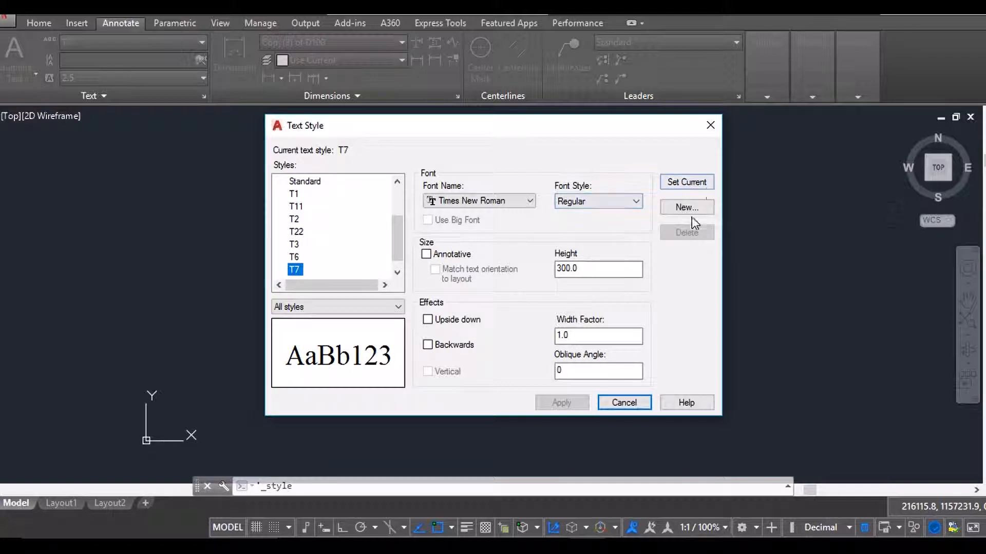
# Step: Create a new text style named 'Text 1', initially based on Times New Roman
pyautogui.click(687, 208)
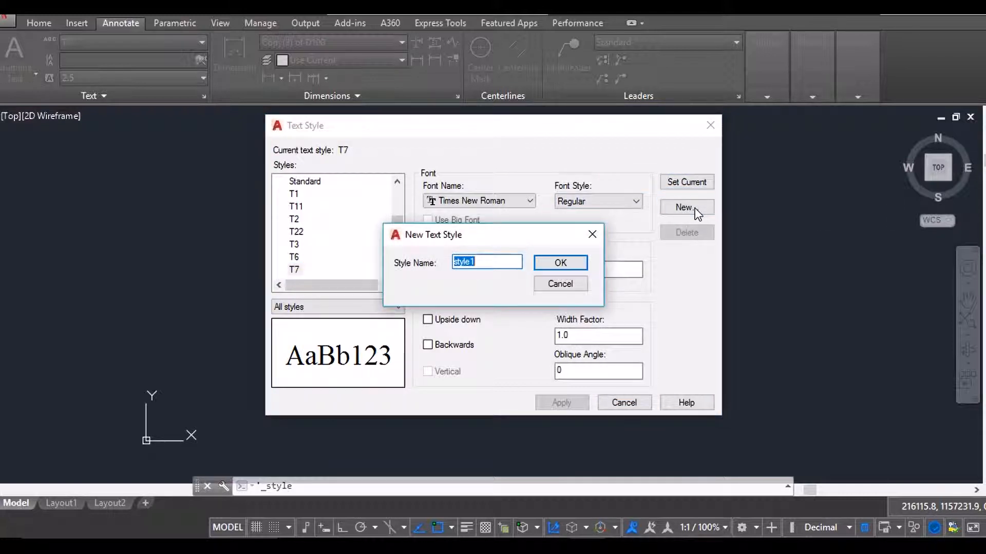
pyautogui.write('T')
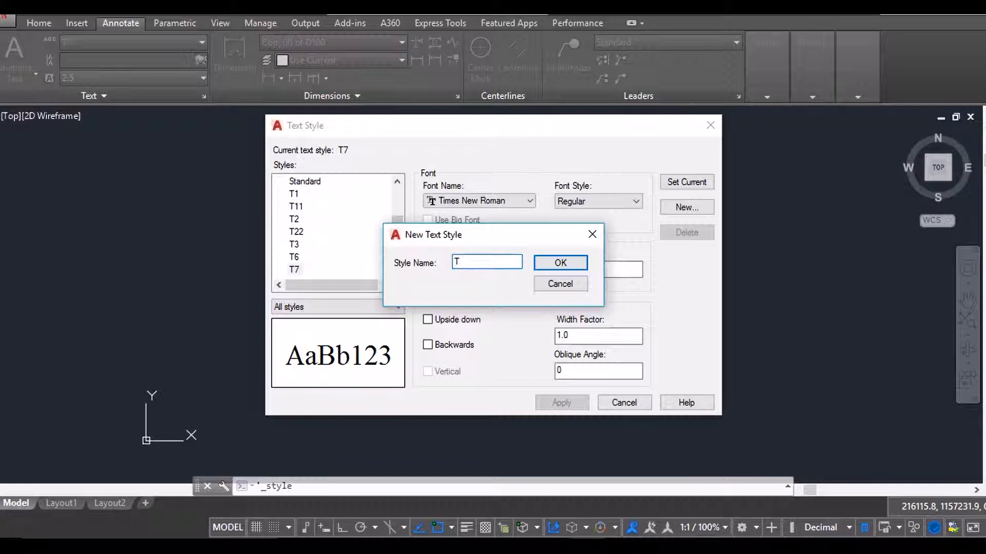
pyautogui.write('ext 1')
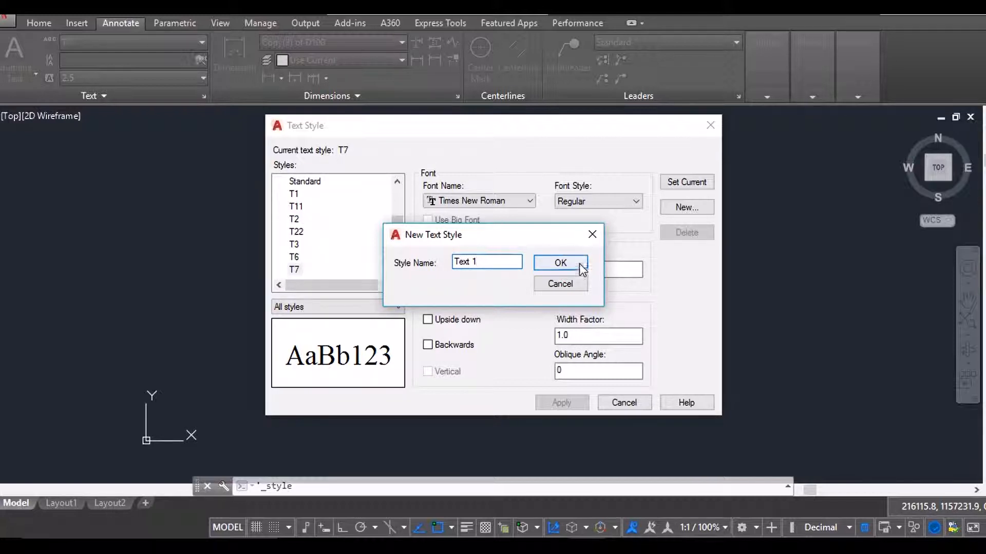
pyautogui.click(559, 262)
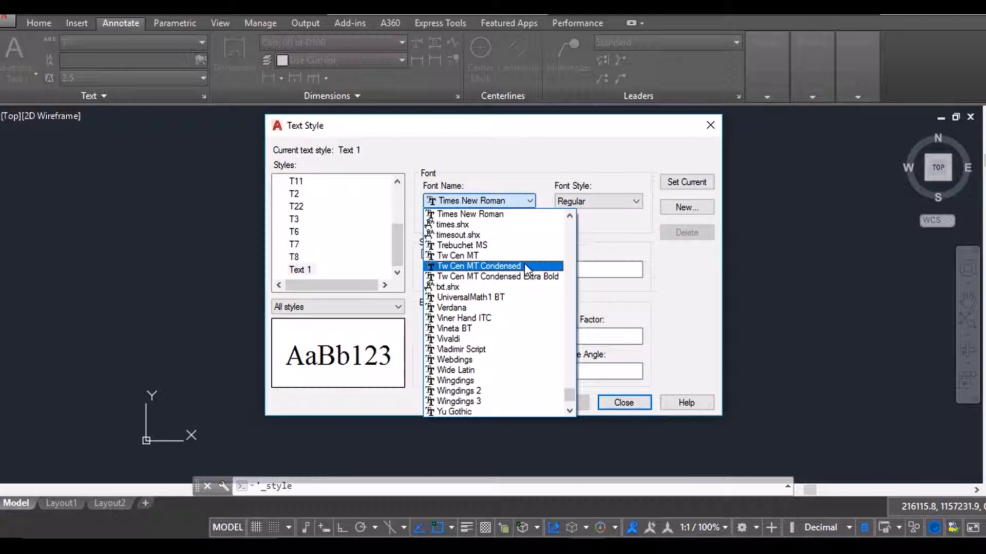
# Step: Set Text 1's font to Calibri and leave its height at 300
pyautogui.scroll(3)
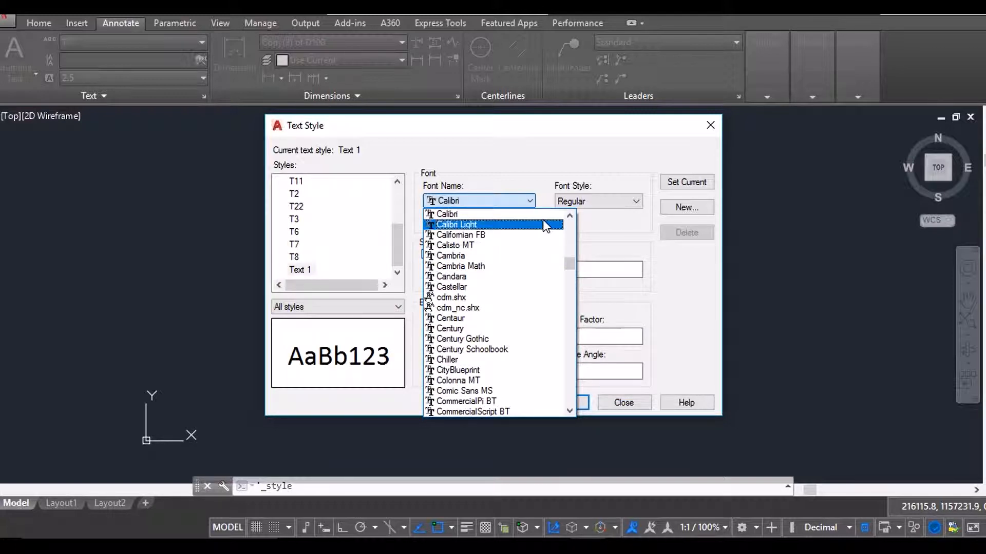
pyautogui.click(449, 214)
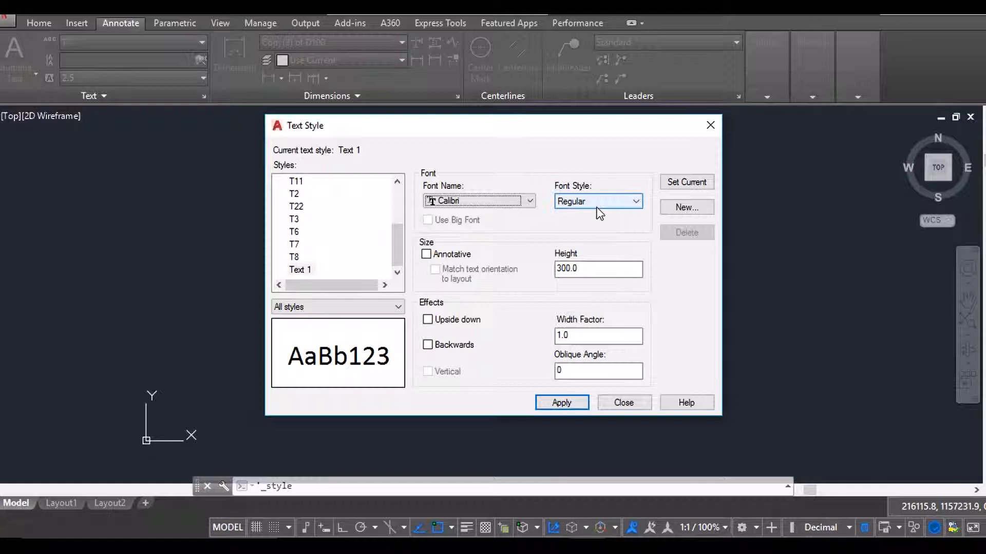
pyautogui.moveTo(619, 207)
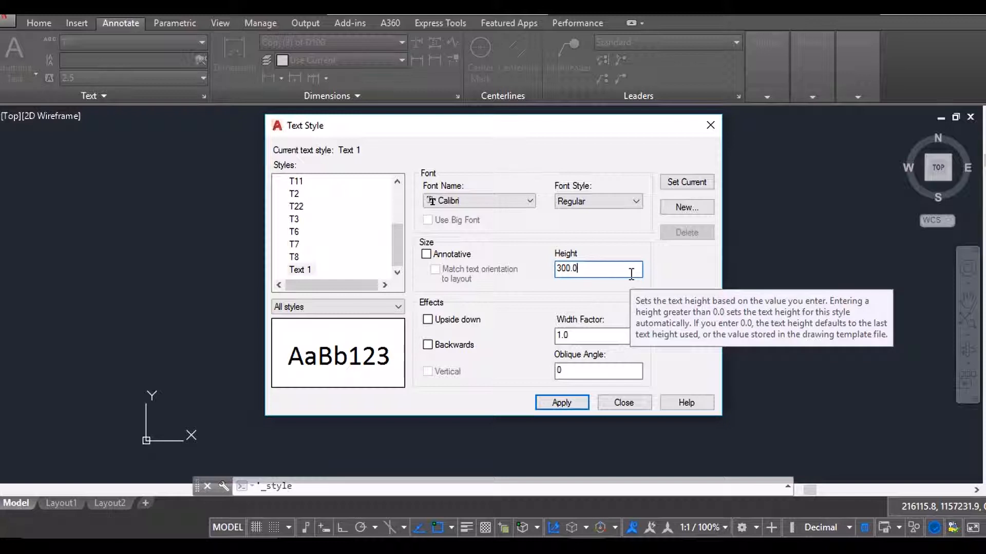
pyautogui.moveTo(525, 124)
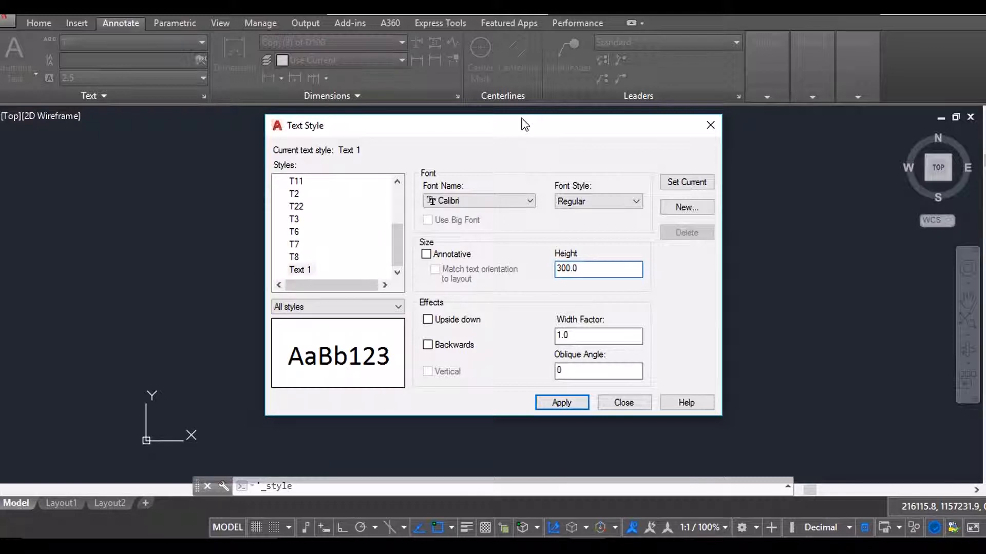
pyautogui.click(598, 269)
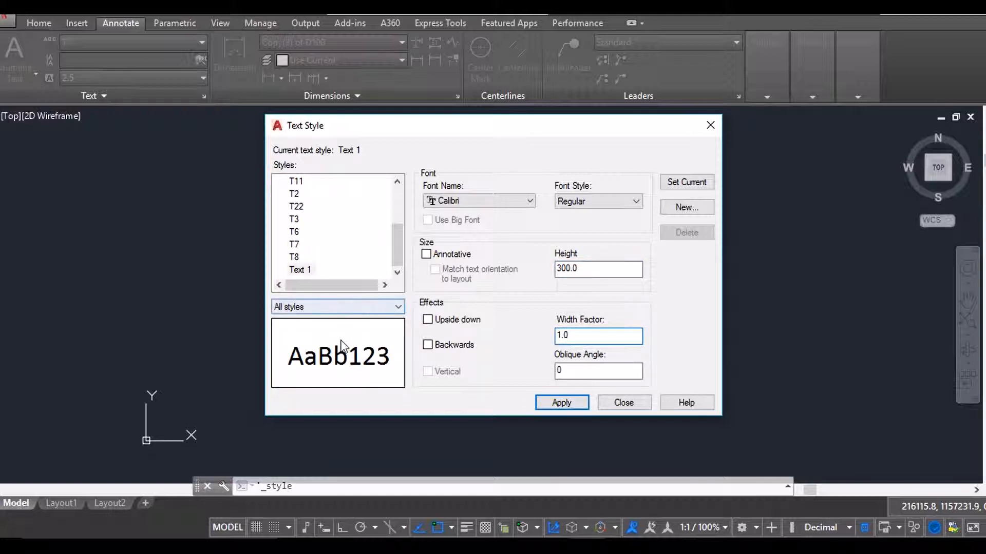
# Step: Try width factors 8 and 1.1, then set Text 1's width factor back to 1
pyautogui.click(597, 335)
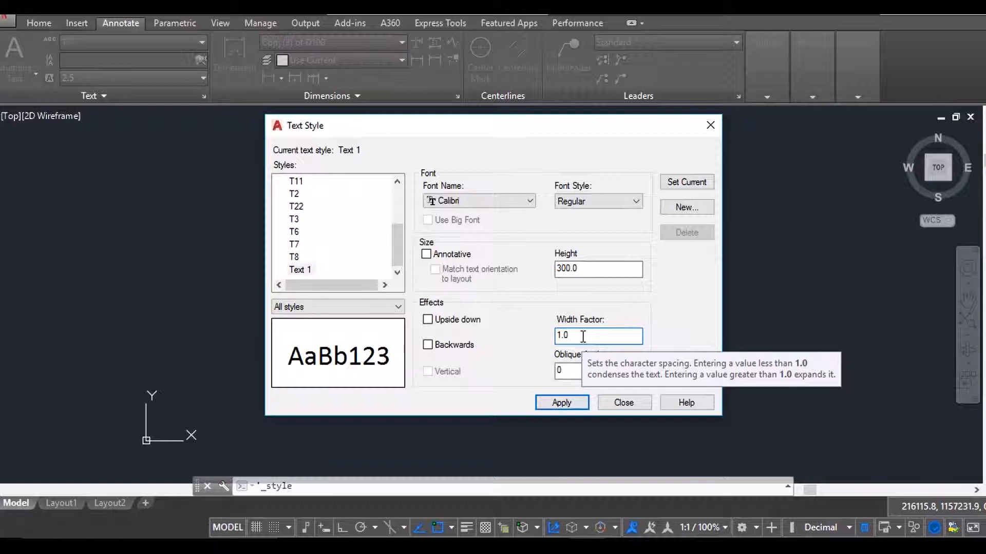
pyautogui.tripleClick(597, 335)
pyautogui.write('.')
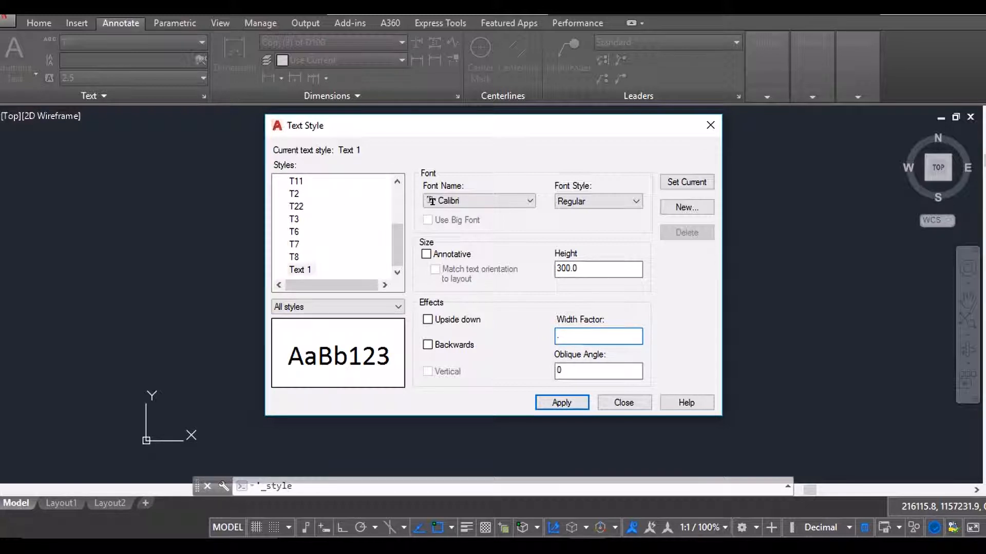
pyautogui.write('8')
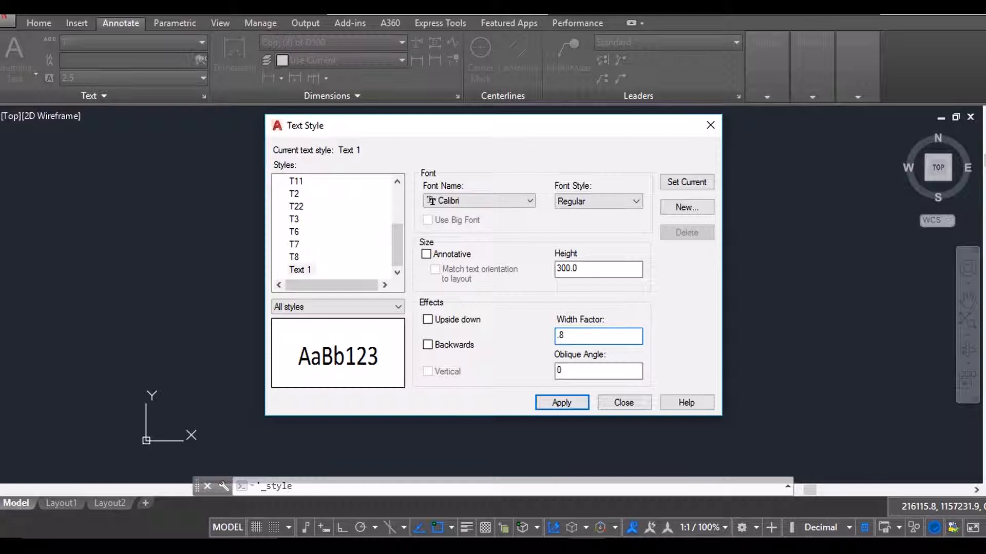
pyautogui.click(597, 334)
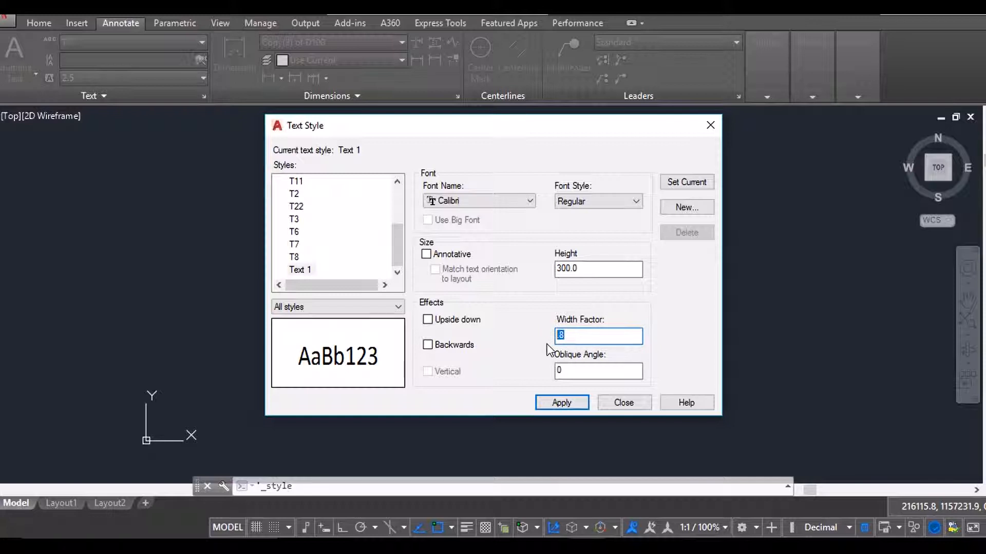
pyautogui.write('1.1')
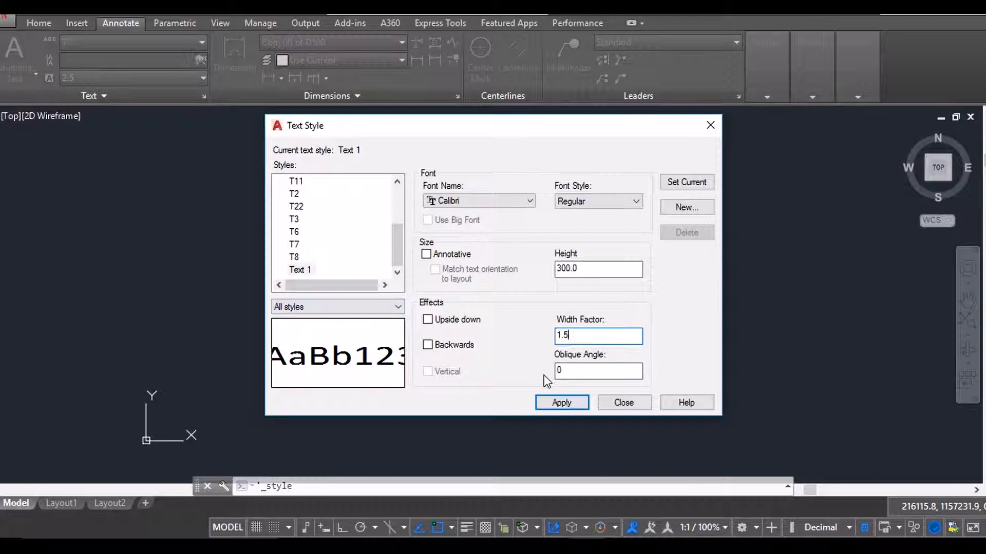
pyautogui.tripleClick(598, 335)
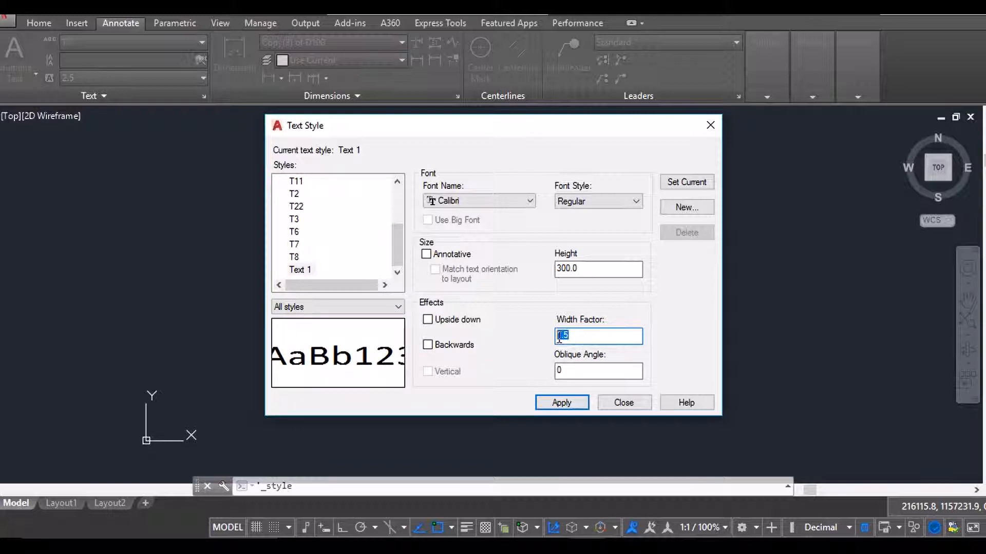
pyautogui.write('1')
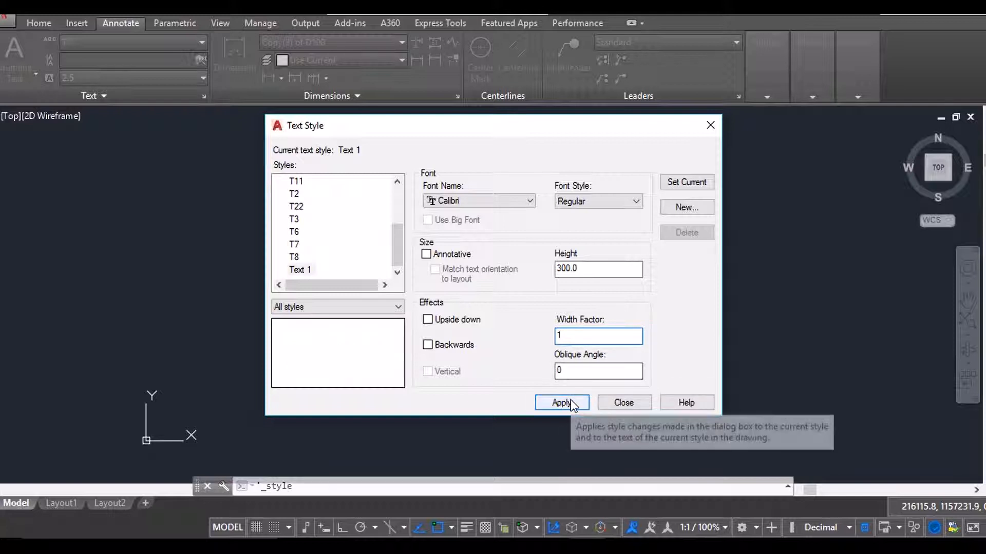
# Step: Apply the Text 1 settings, make it current and dismiss the Text Style dialog
pyautogui.click(560, 403)
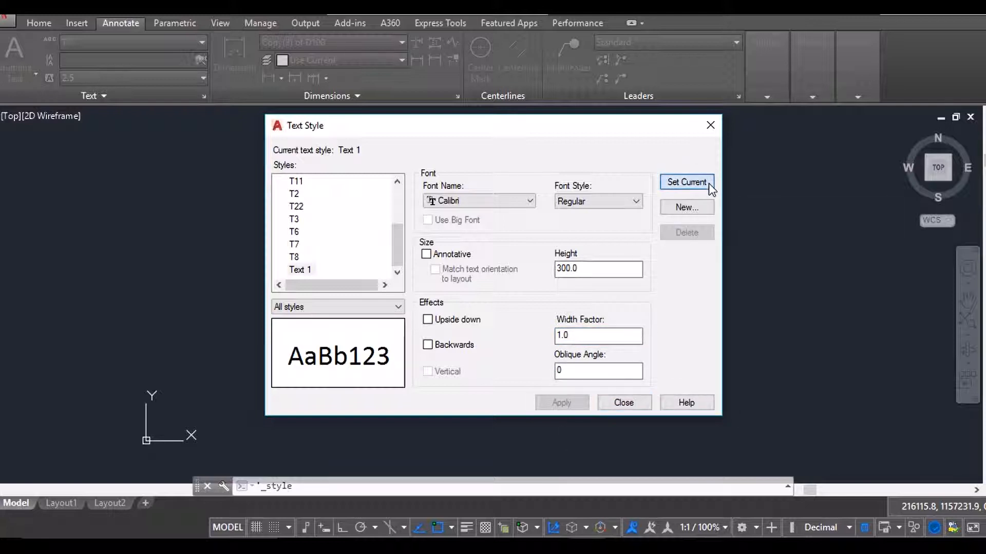
pyautogui.moveTo(711, 125)
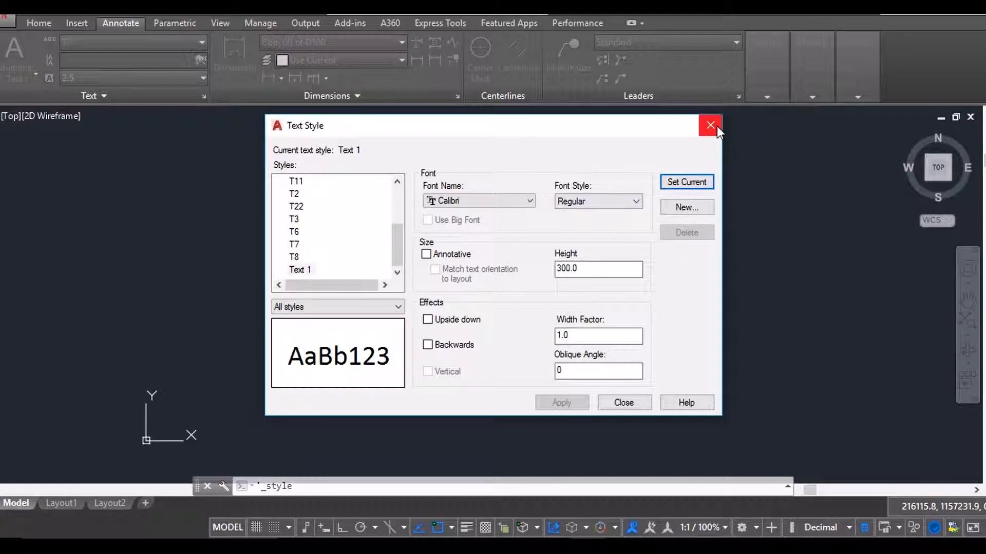
pyautogui.click(709, 125)
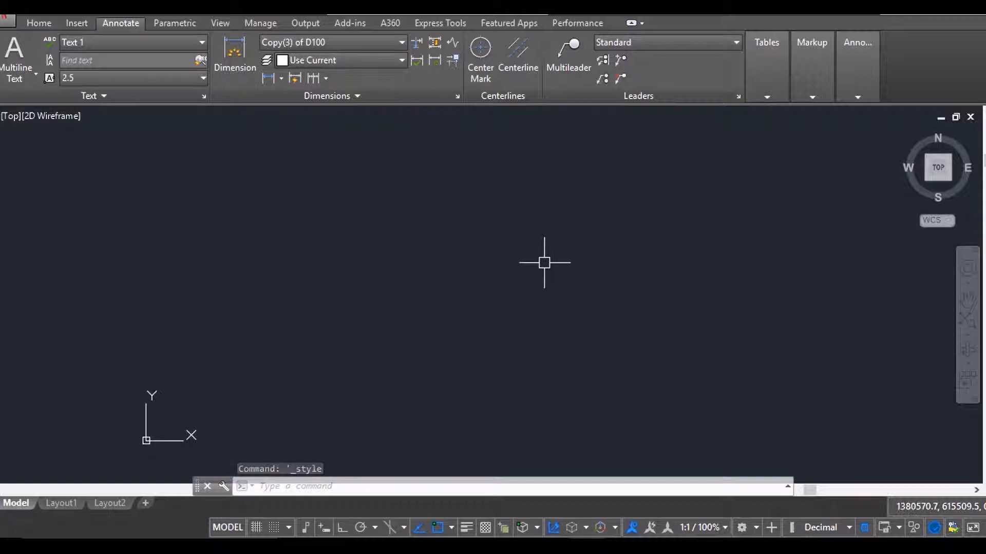
pyautogui.moveTo(514, 245)
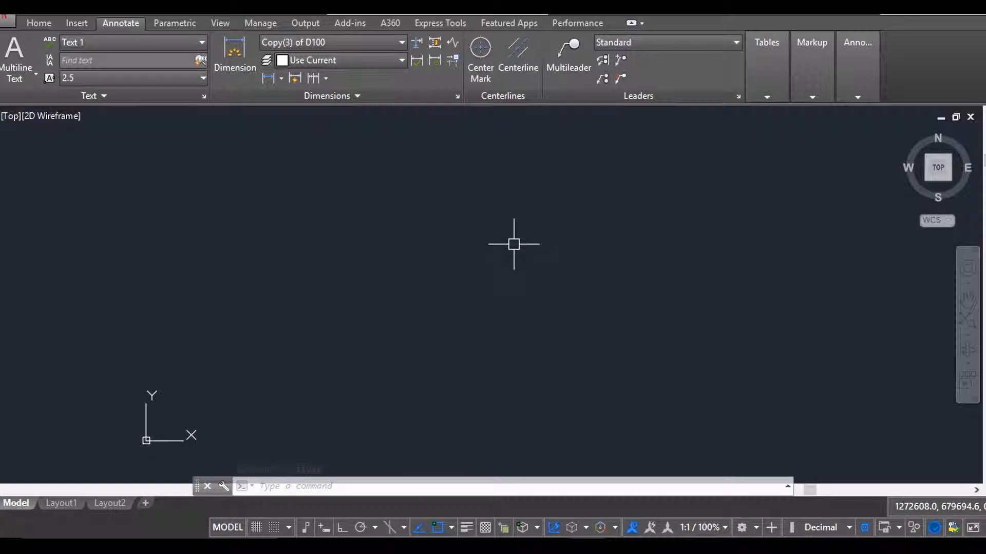
pyautogui.moveTo(418, 267)
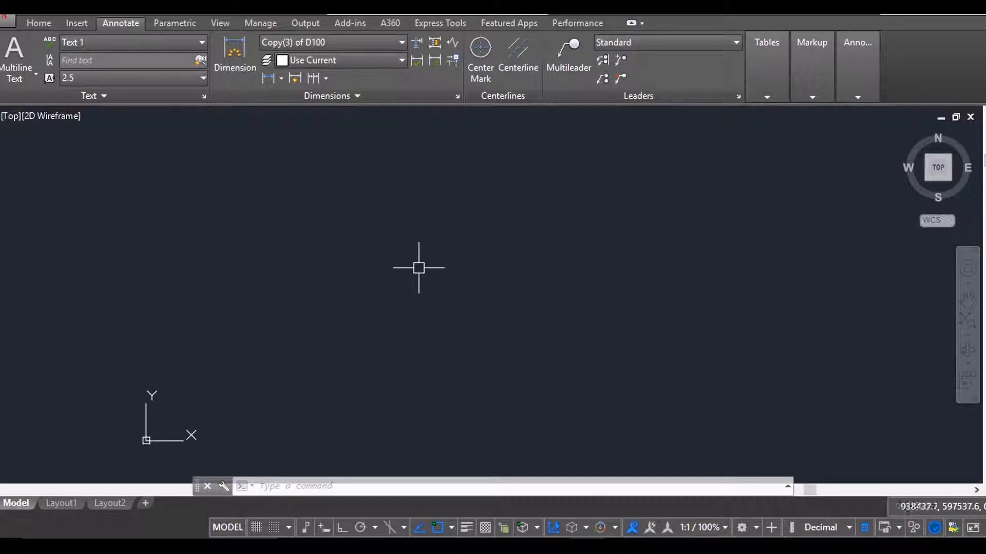